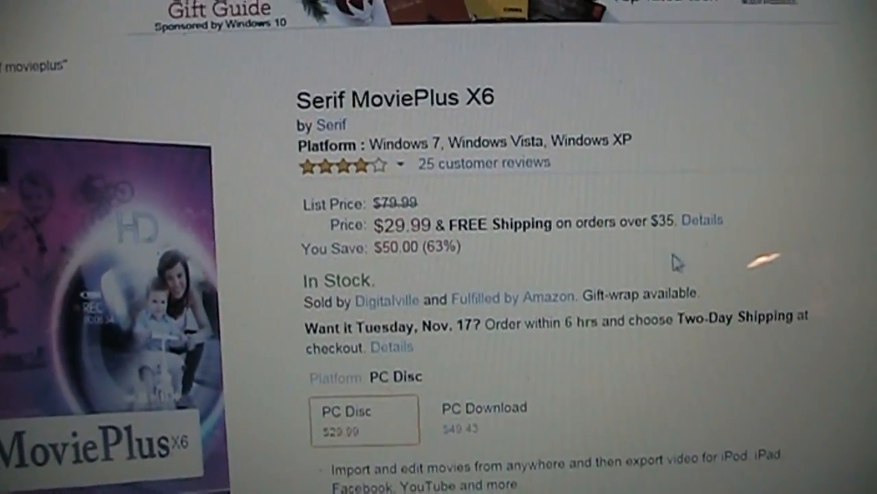
{"action": "scroll", "scroll_direction": "down", "scroll_amount": 3}
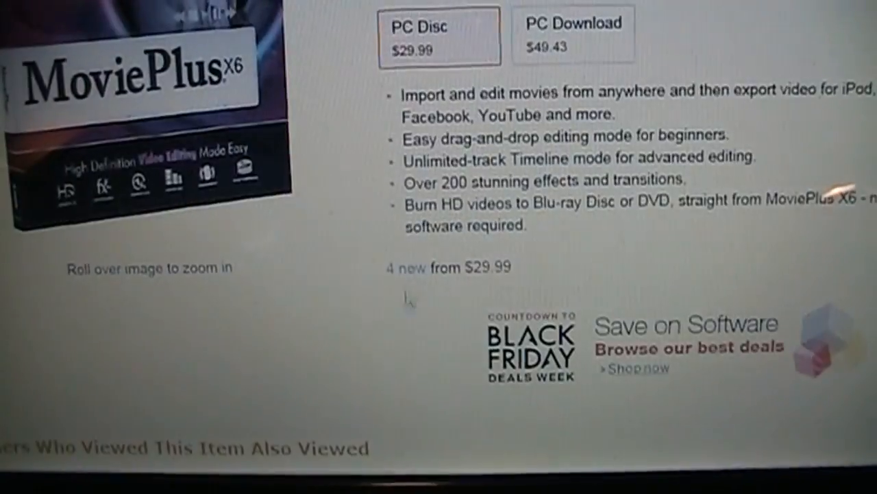
{"action": "scroll", "scroll_direction": "up", "scroll_amount": 3}
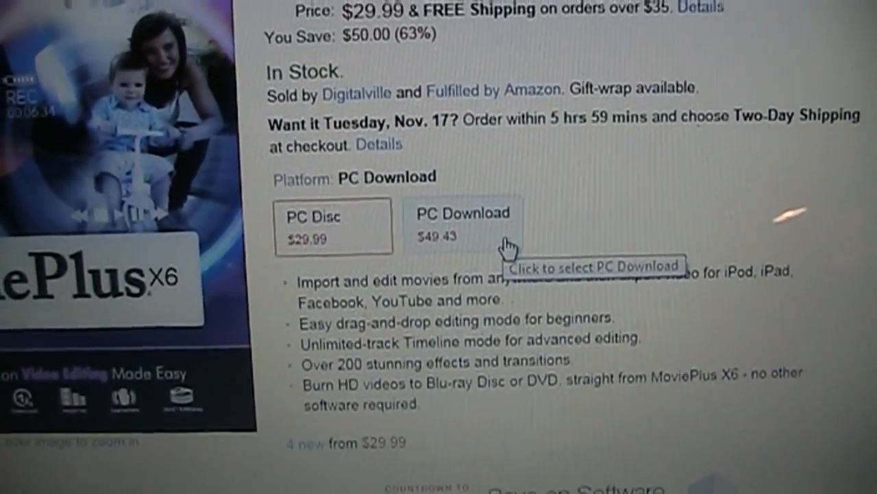
{"action": "left_click", "coordinate": [334, 226]}
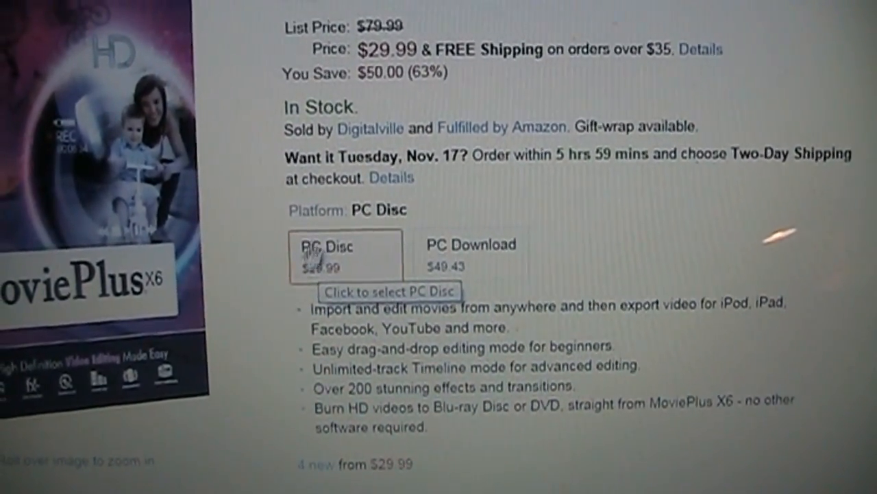